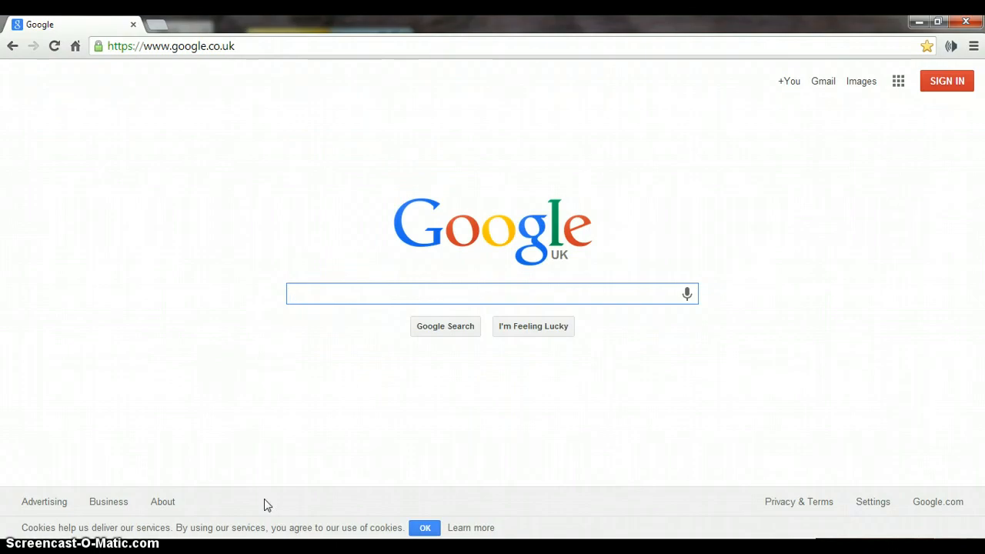
# - Search Google for 'winrar download', reach the RARLAB WinRAR downloads page, and start a new tab
pyautogui.click(492, 294)
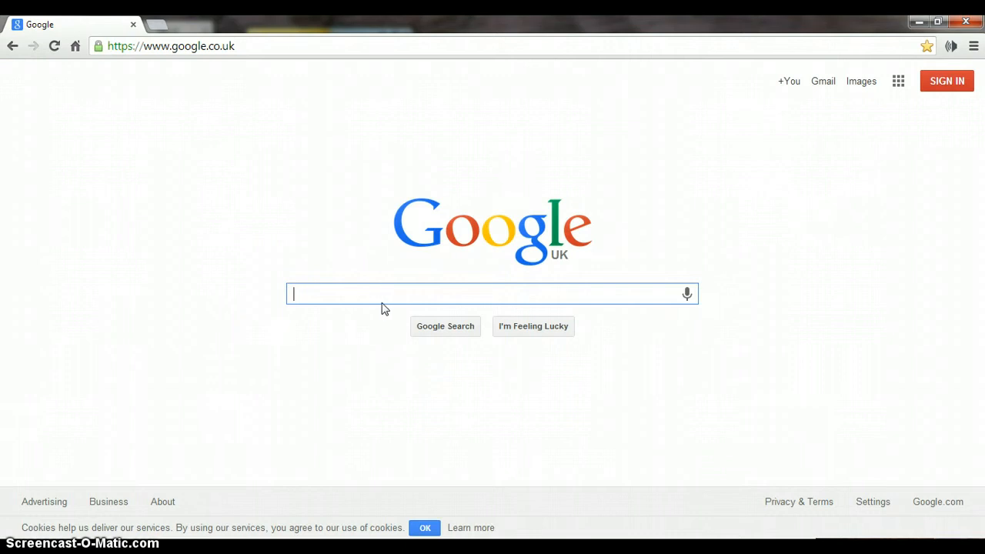
pyautogui.write('winrar')
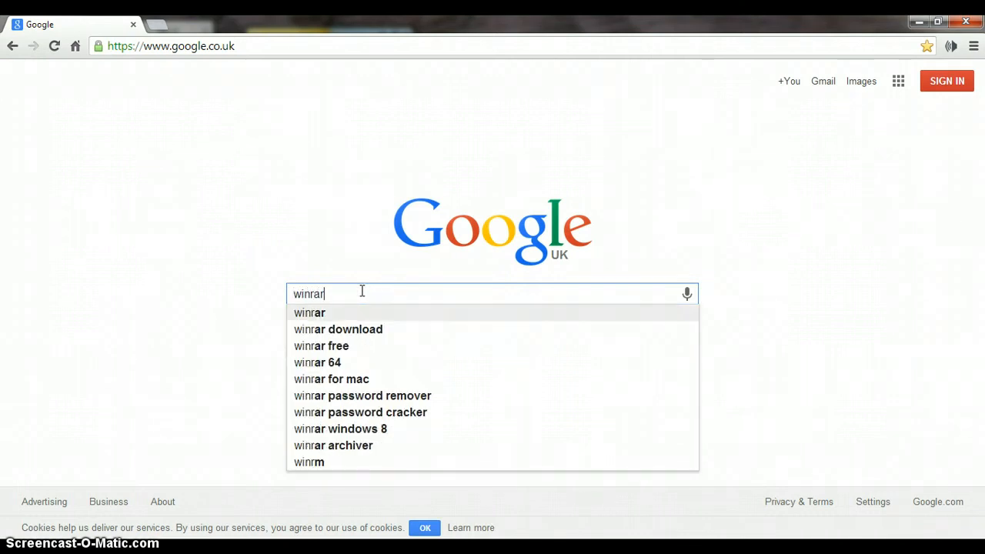
pyautogui.click(339, 329)
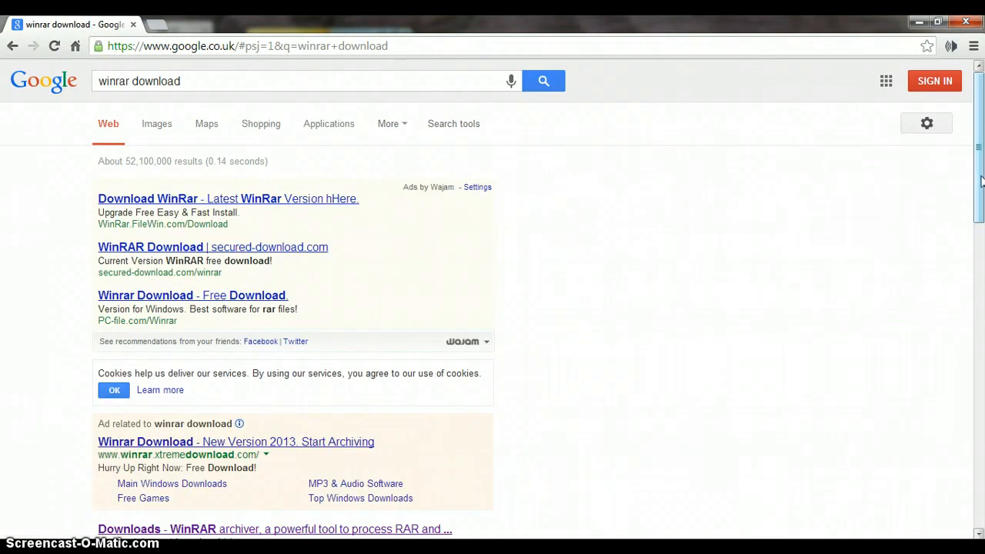
pyautogui.scroll(-3)
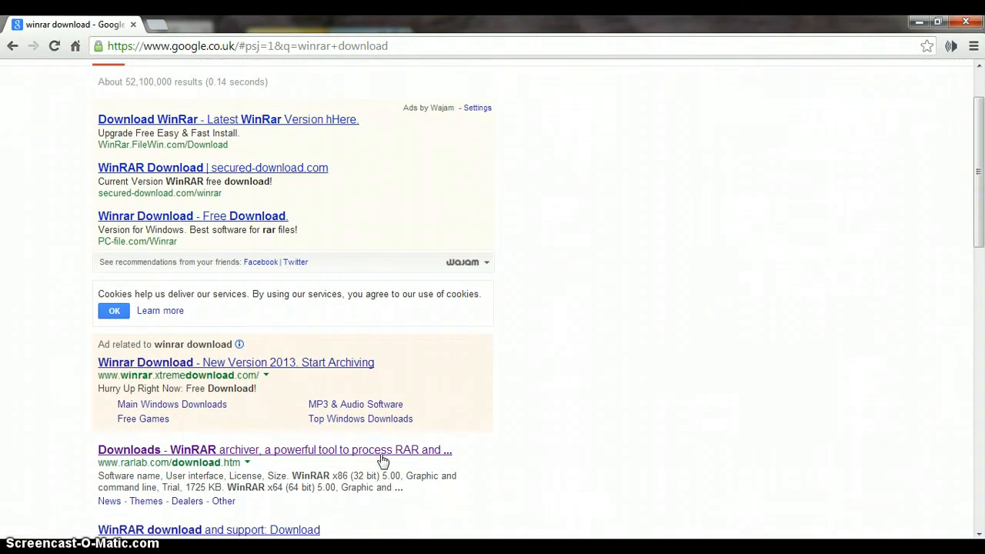
pyautogui.click(274, 450)
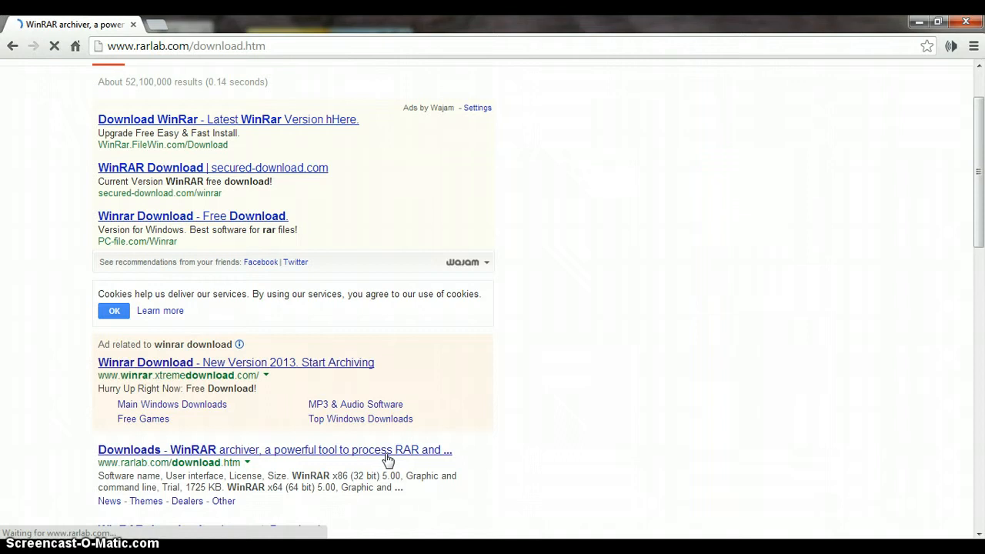
pyautogui.click(274, 449)
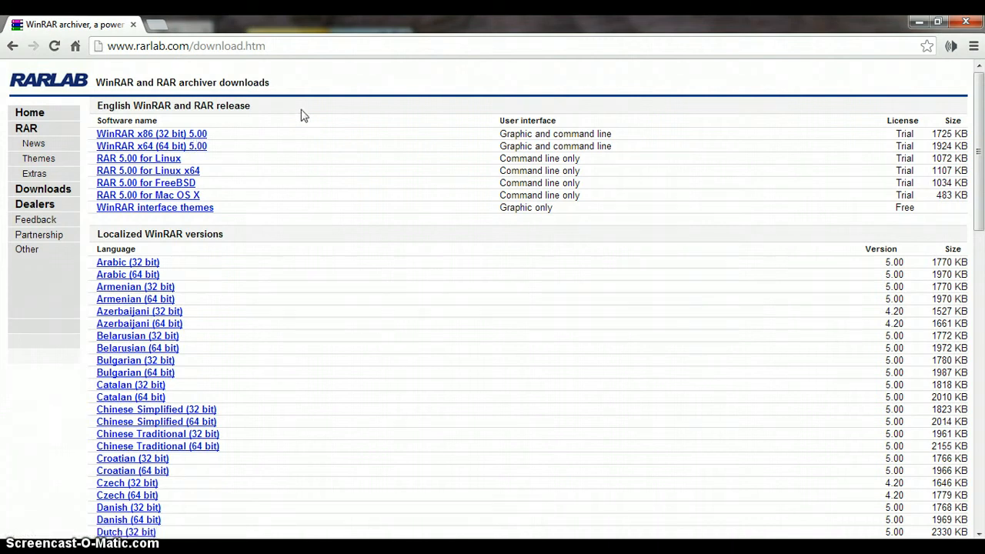
pyautogui.click(295, 25)
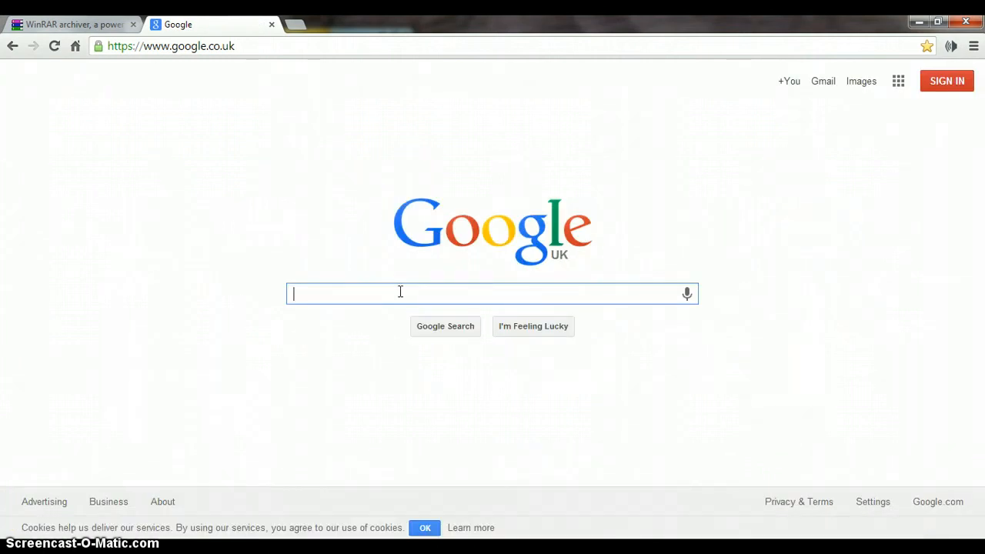
# - Search Google for 'pokemmo' and reach the official pokemmo.eu site
pyautogui.write('pokemmo')
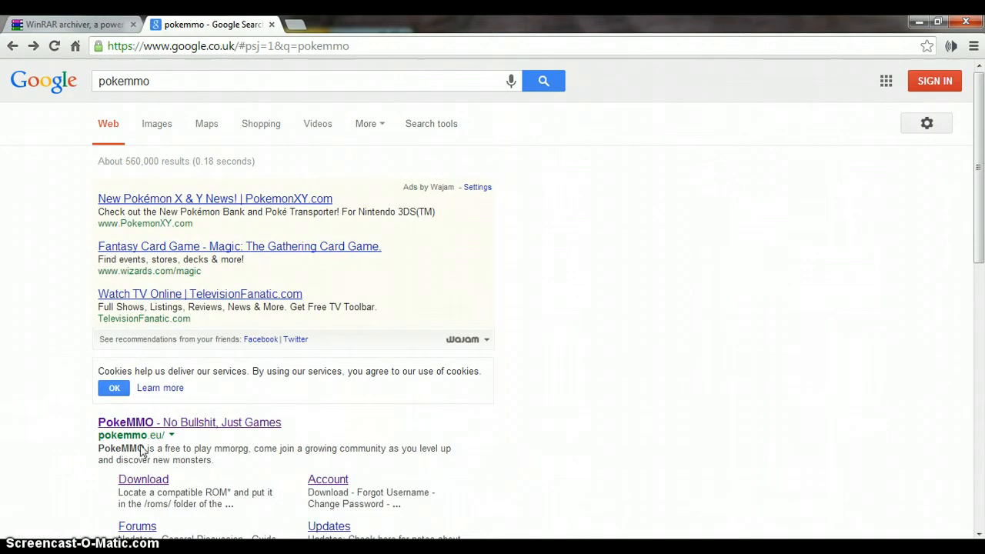
pyautogui.click(126, 422)
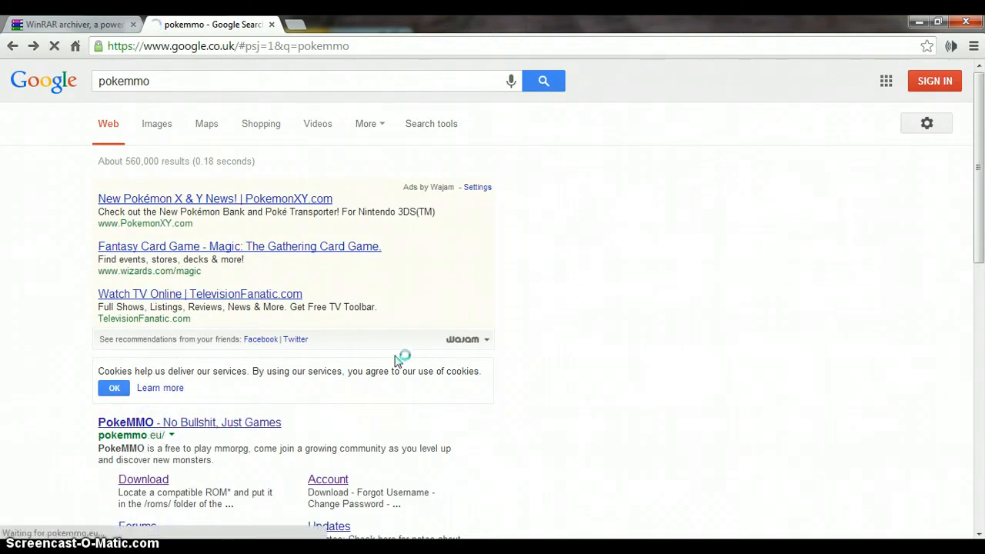
pyautogui.click(189, 422)
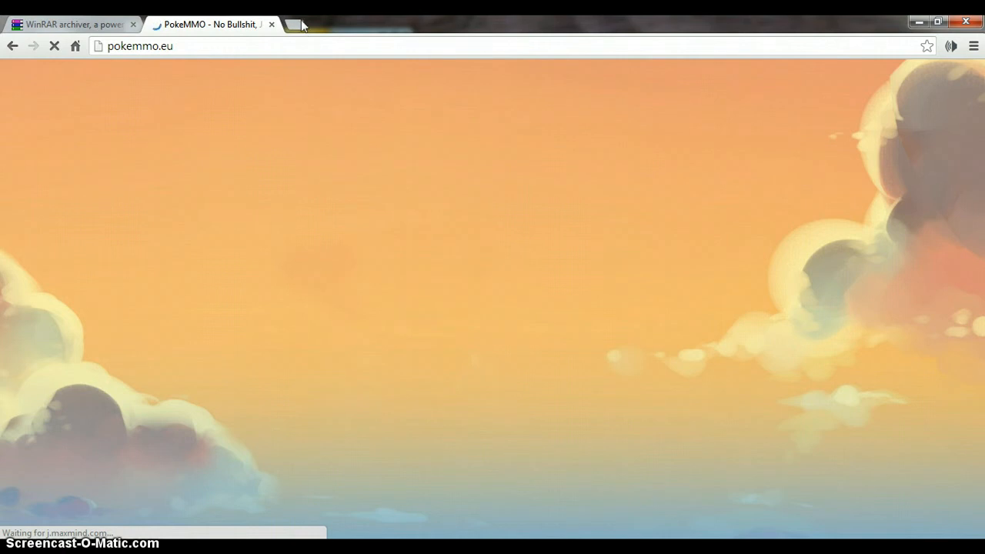
pyautogui.click(292, 24)
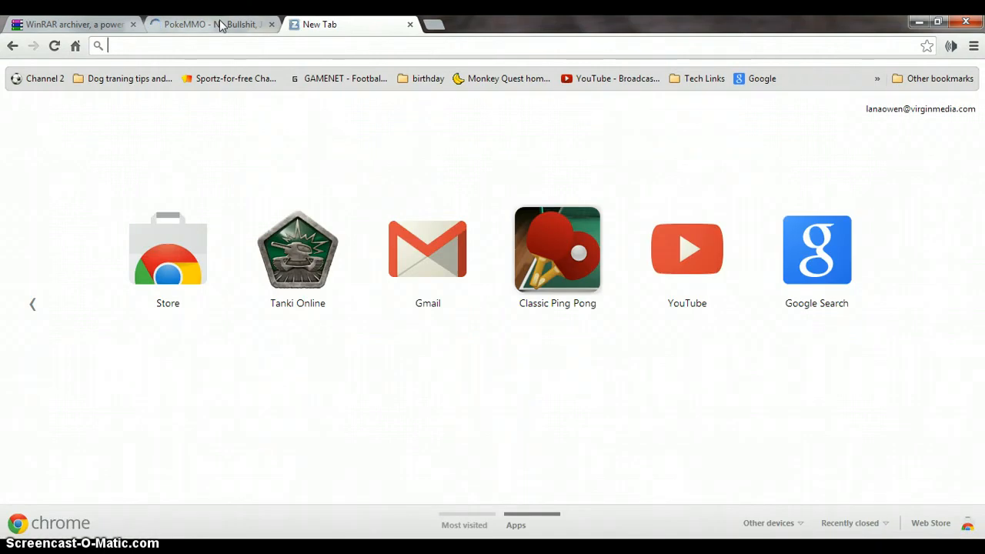
pyautogui.moveTo(215, 25)
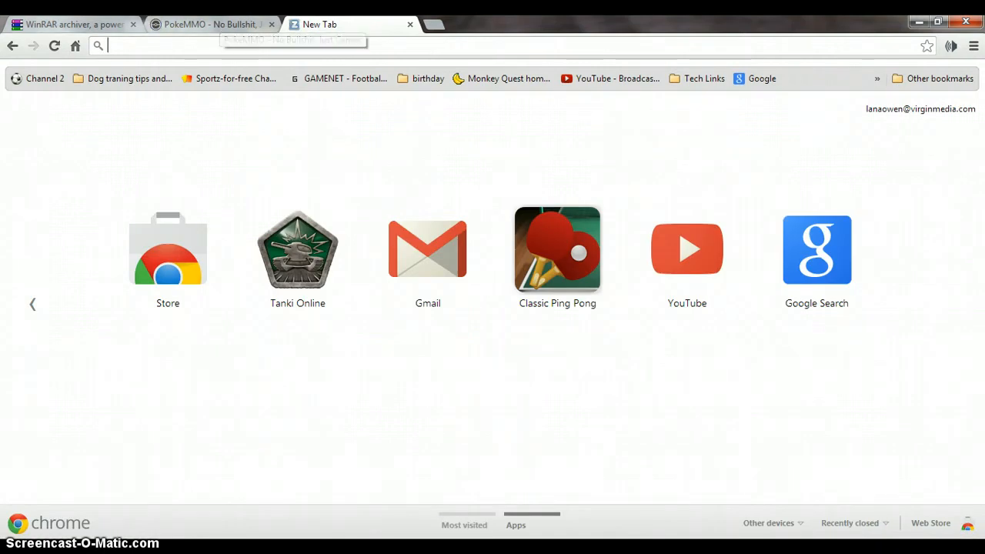
# - Switch between the WinRAR and PokeMMO tabs and bring up the PokeMMO Downloads page with its guide
pyautogui.click(70, 25)
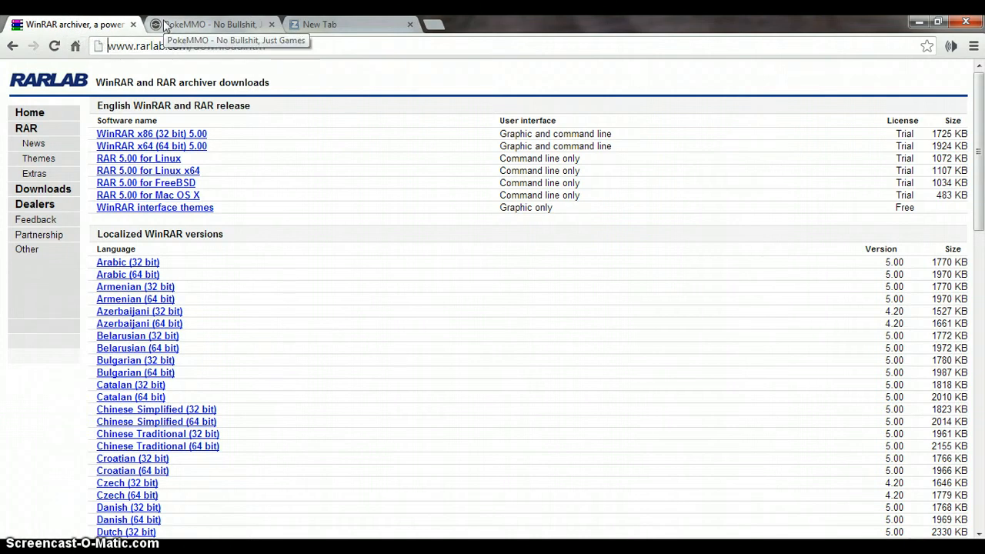
pyautogui.click(208, 25)
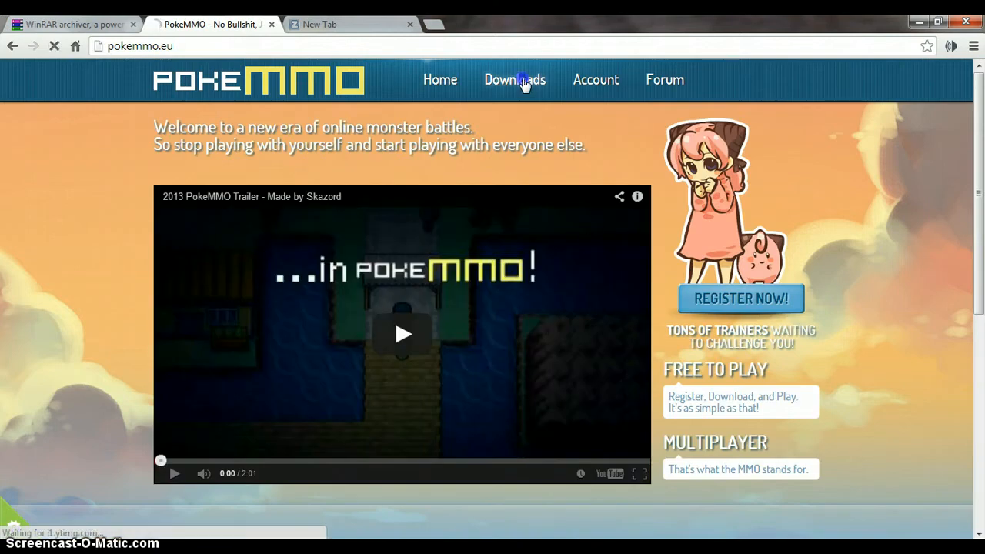
pyautogui.click(514, 80)
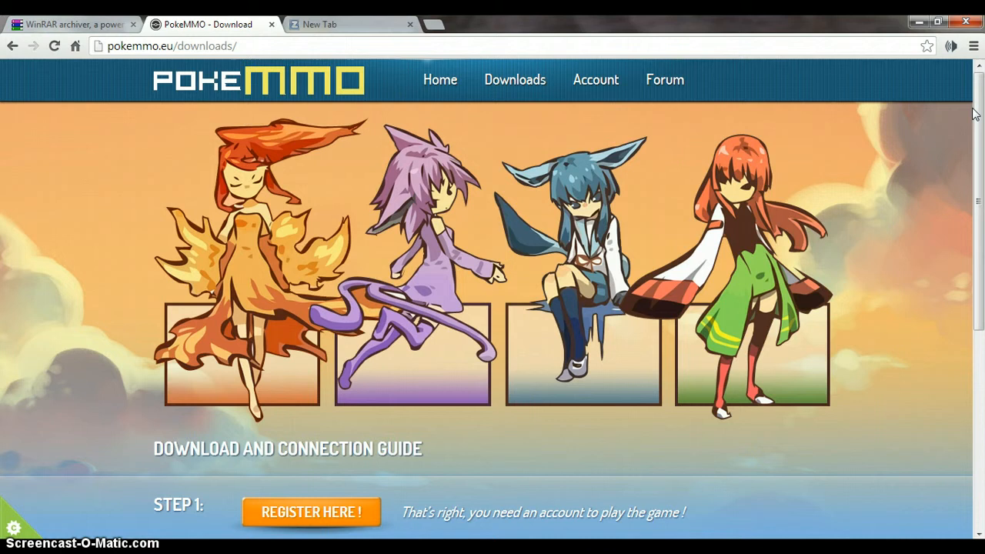
pyautogui.scroll(-3)
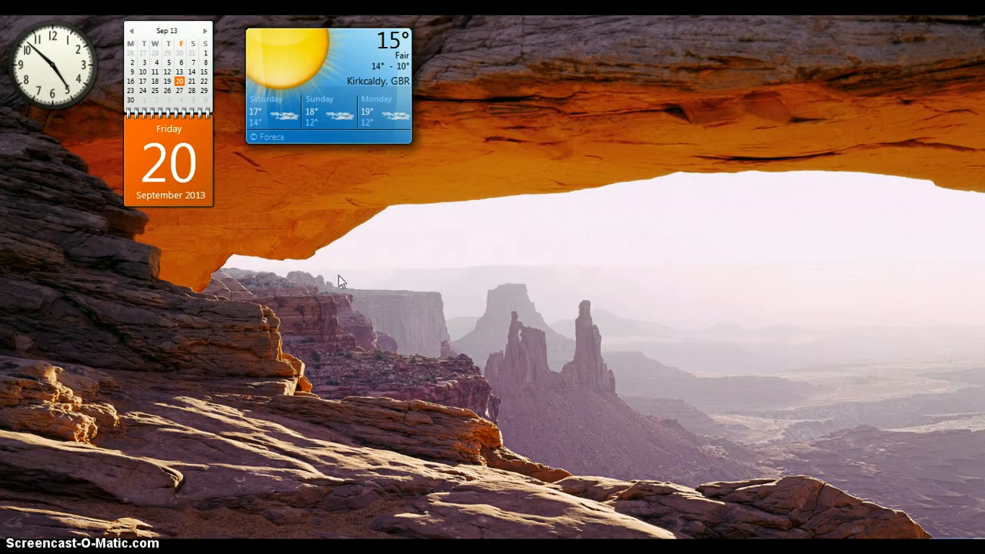
# - Create a new folder on the Windows desktop from the right-click New menu
pyautogui.rightClick(341, 280)
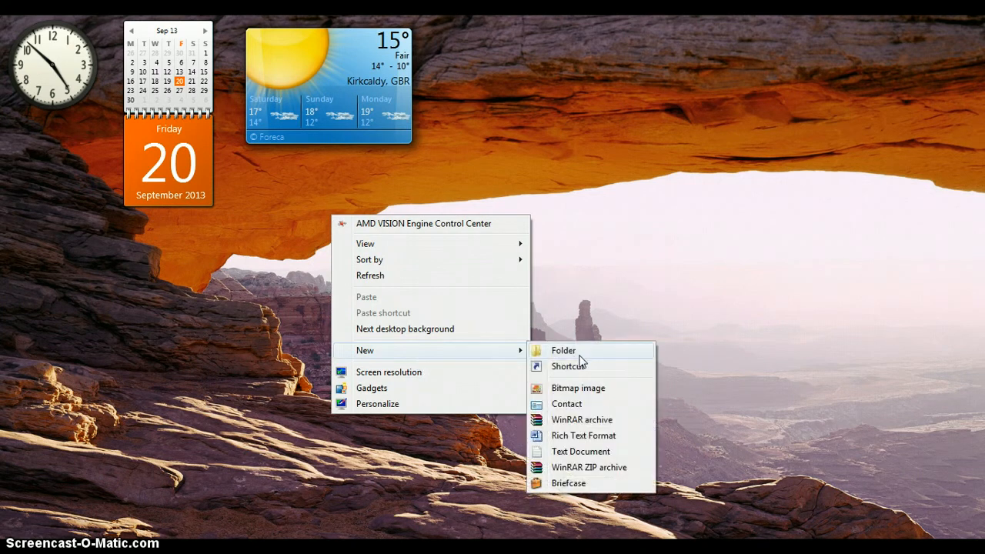
pyautogui.click(345, 480)
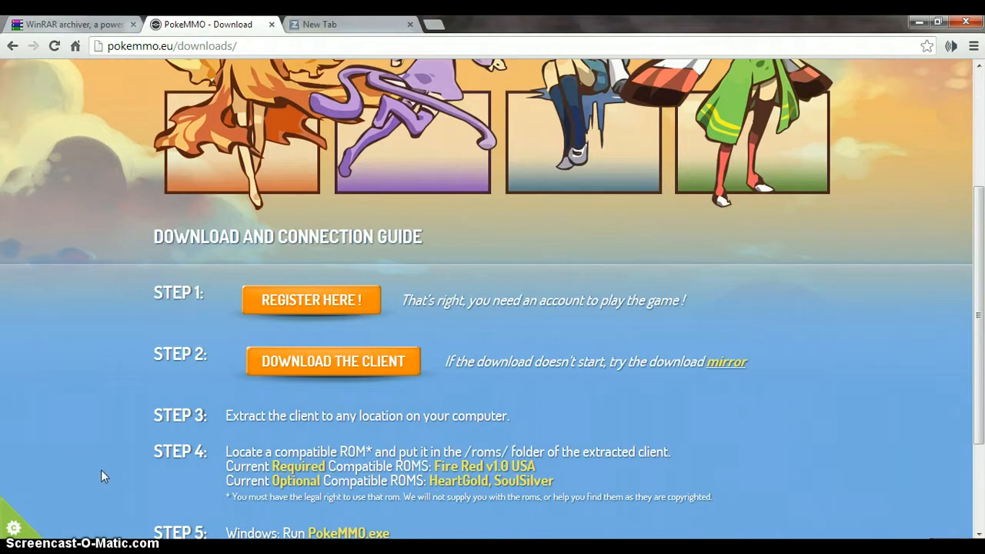
pyautogui.moveTo(15, 535)
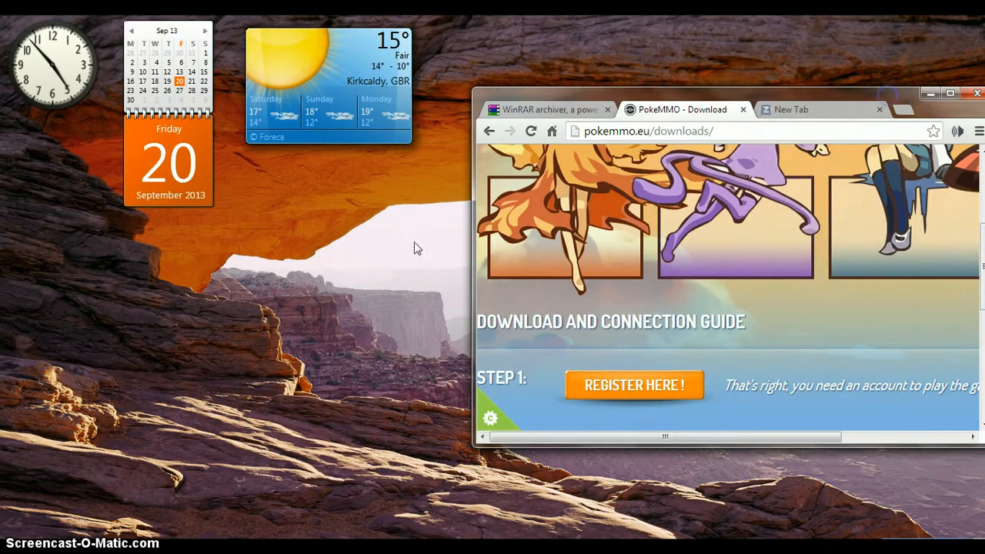
pyautogui.moveTo(507, 422)
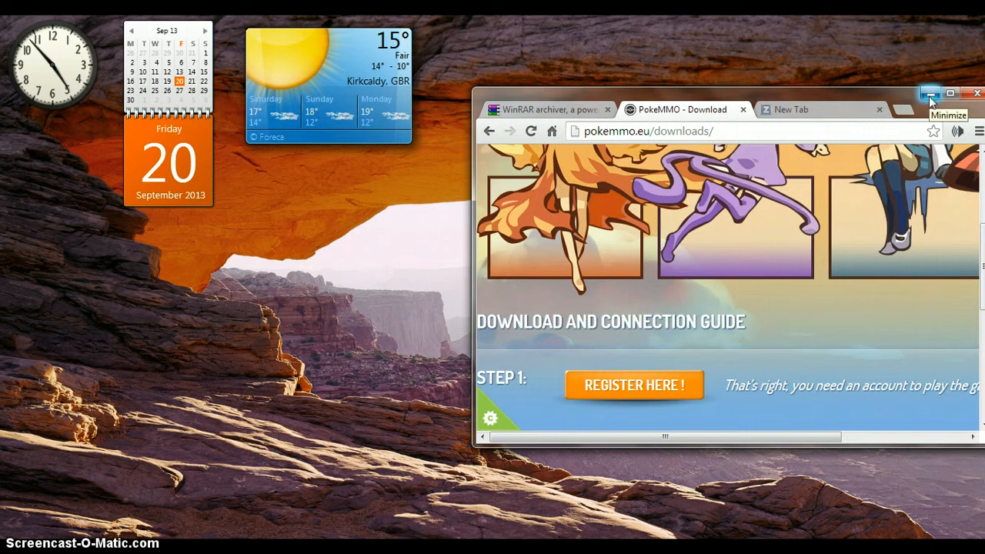
pyautogui.moveTo(204, 485)
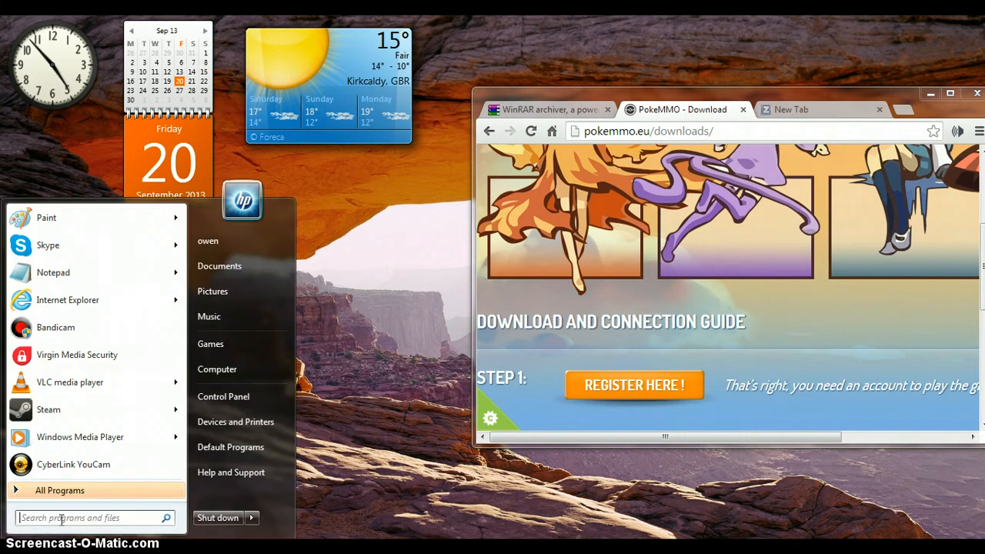
# - Name the folder 'pokemmo' and view the actions for the PokeMMO-Client (4) archive without choosing one
pyautogui.write('pokemmo')
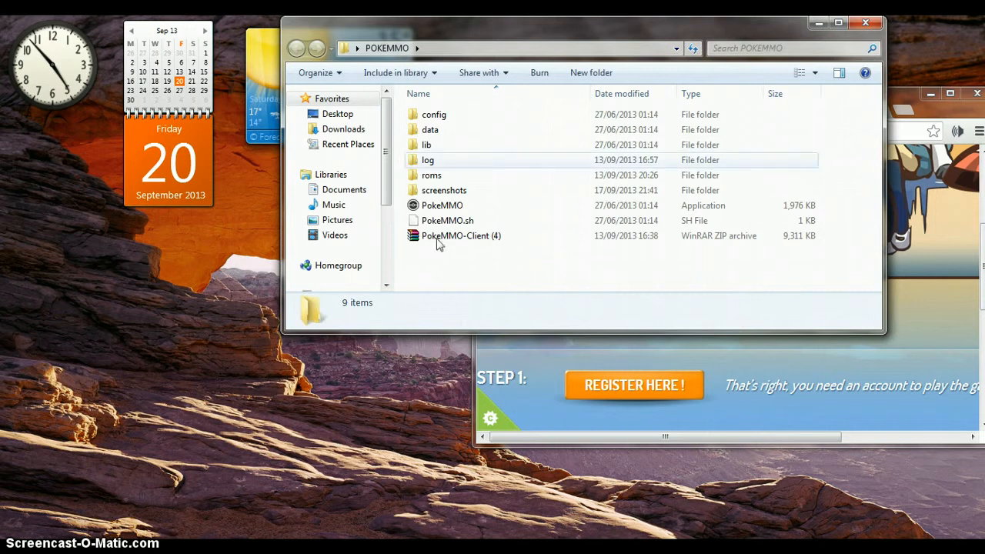
pyautogui.moveTo(447, 221)
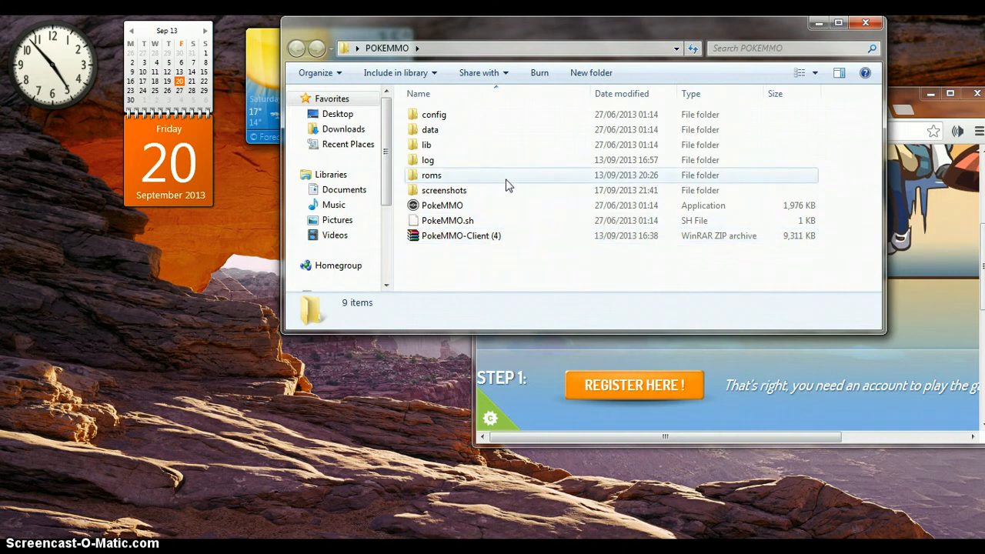
pyautogui.click(460, 236)
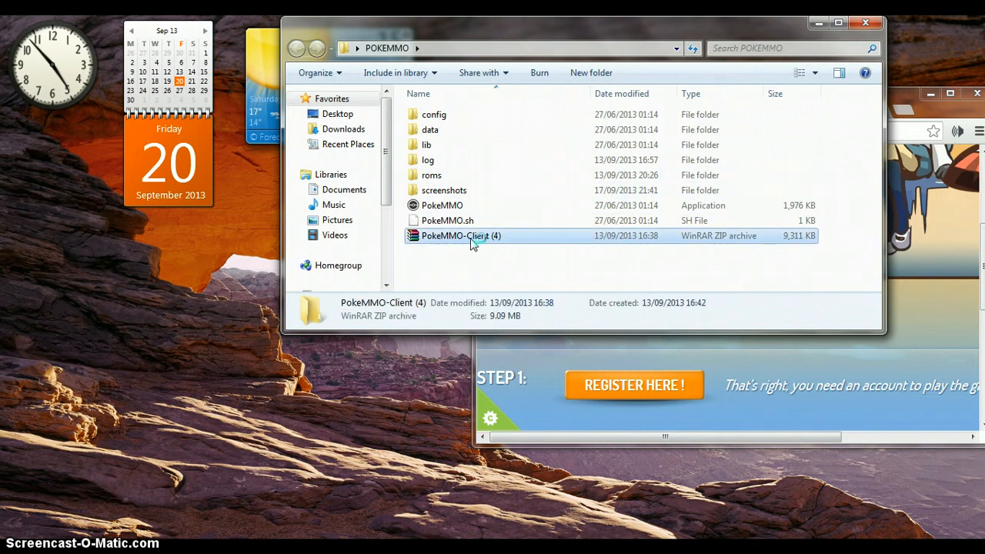
pyautogui.rightClick(461, 236)
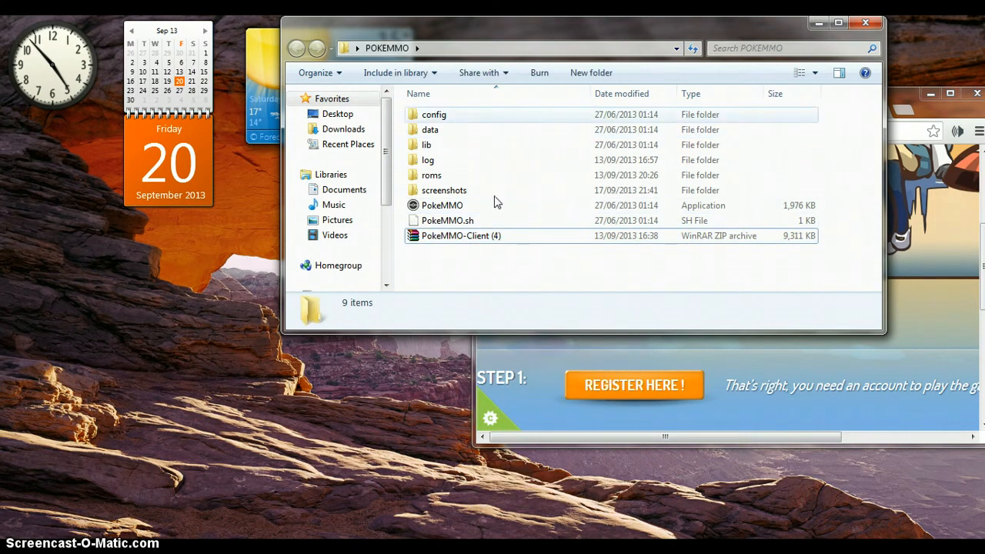
pyautogui.click(462, 236)
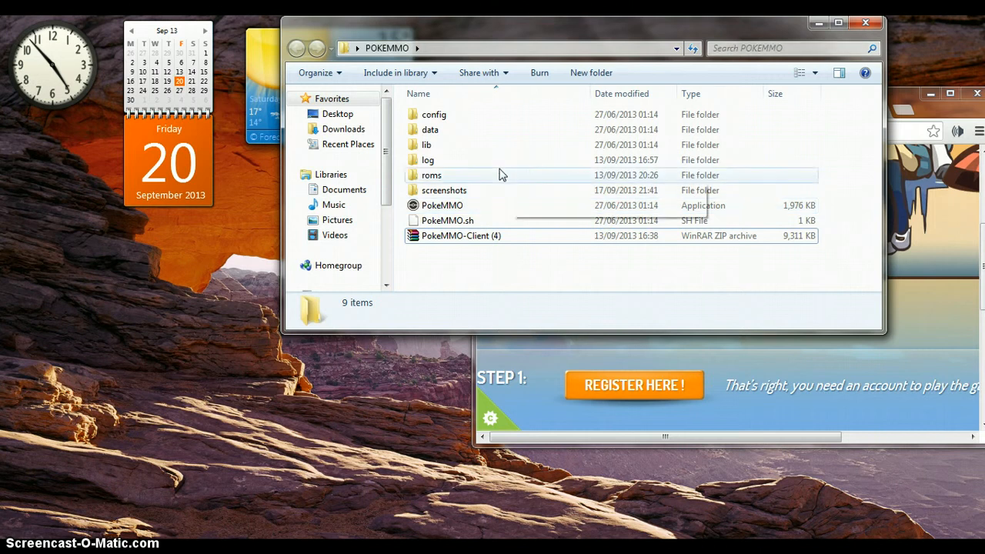
# - Enter the roms folder listing Fire Red and HeartGold ROMs, then return to the PokeMMO download guide
pyautogui.click(431, 176)
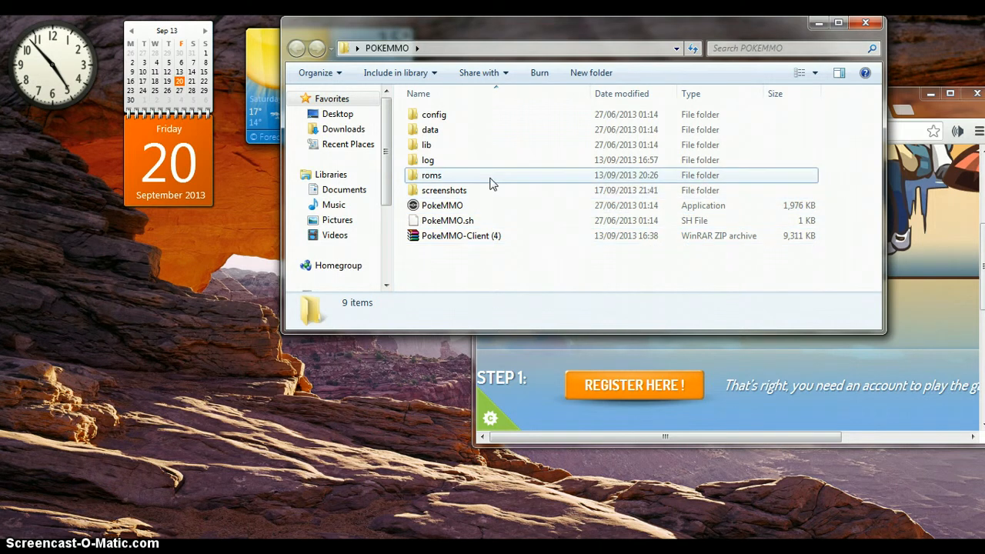
pyautogui.doubleClick(431, 175)
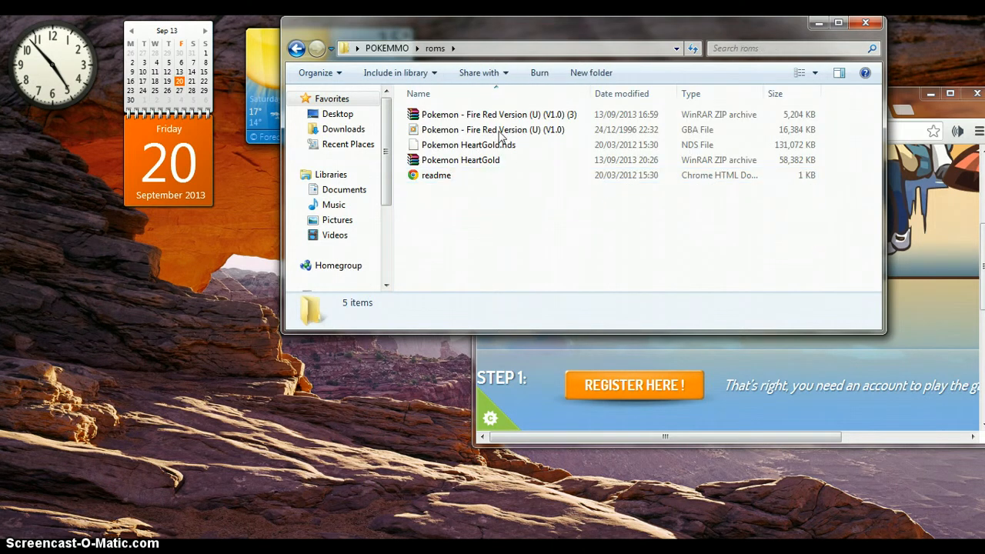
pyautogui.click(492, 129)
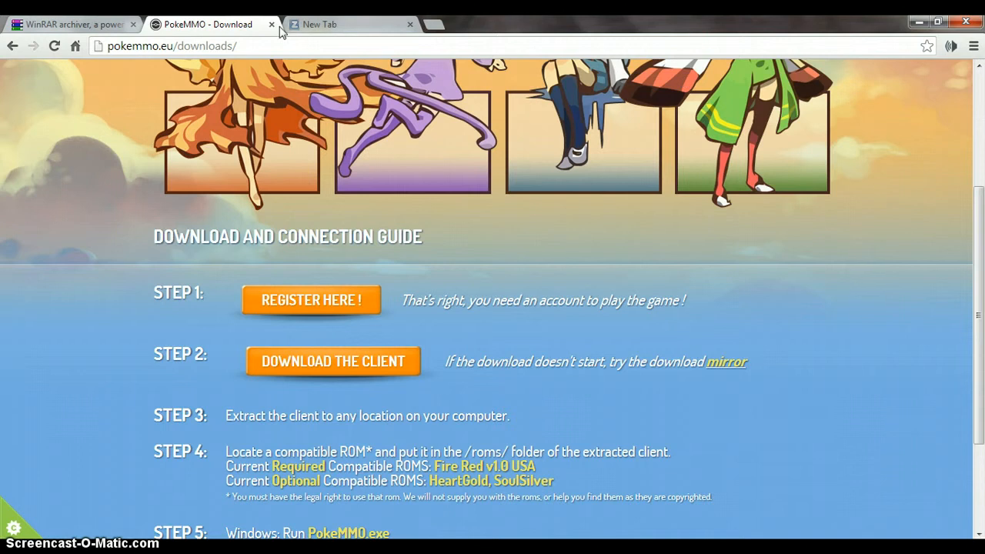
# - Go to get-your-rom.com in the new tab and reach the Pokemon Fire Red Version ROM page with its GBA zip downloads
pyautogui.click(350, 24)
pyautogui.write('www.get-your-rom.com')
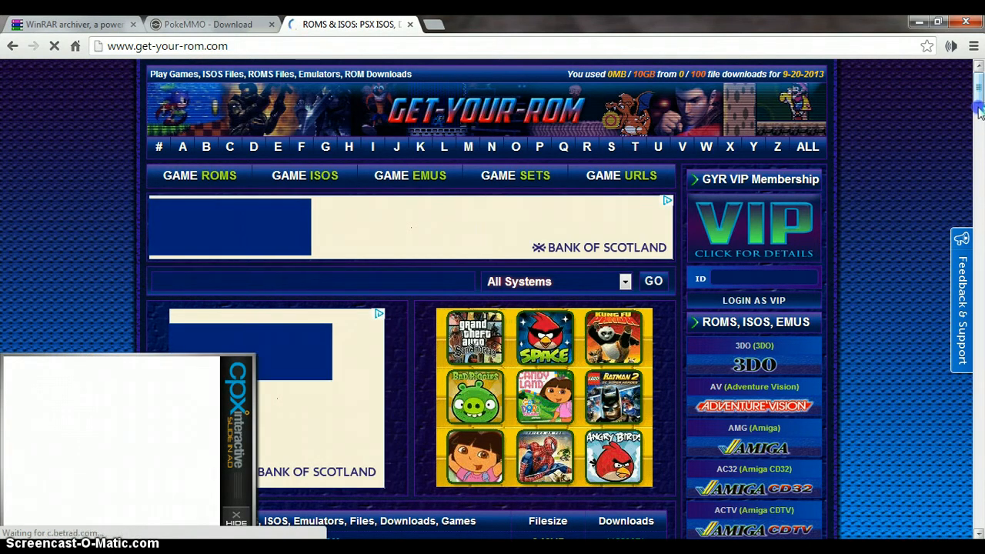
pyautogui.scroll(-3)
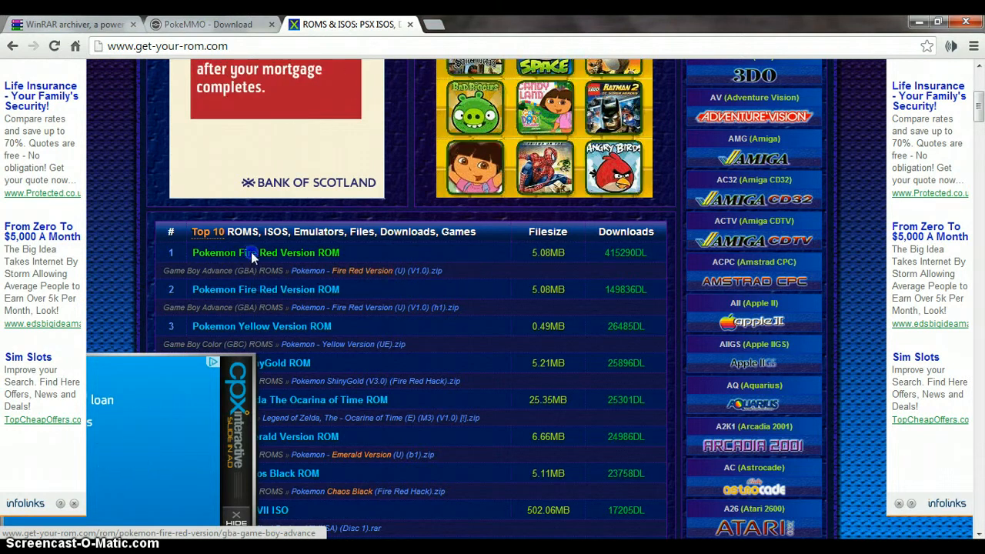
pyautogui.click(264, 253)
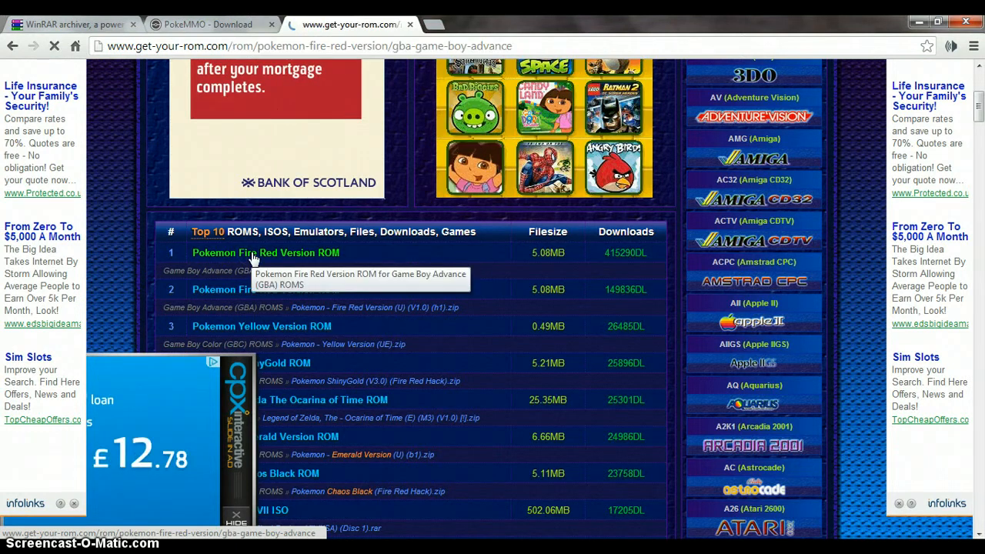
pyautogui.click(264, 252)
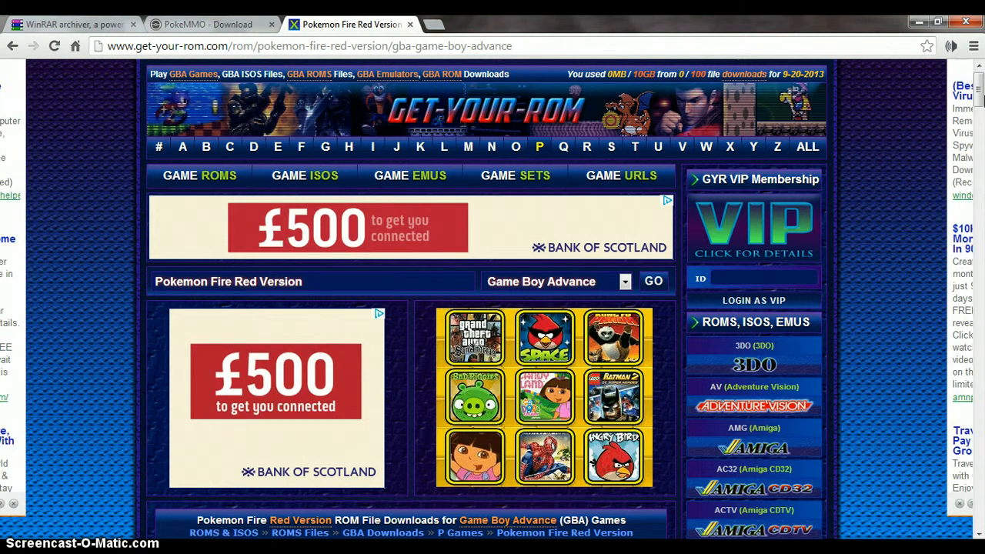
pyautogui.scroll(-3)
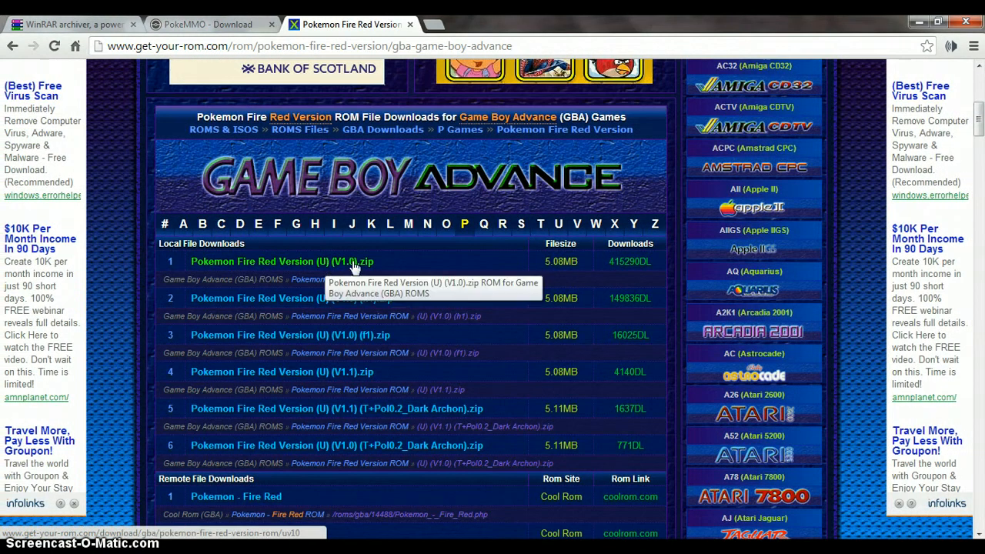
pyautogui.moveTo(366, 269)
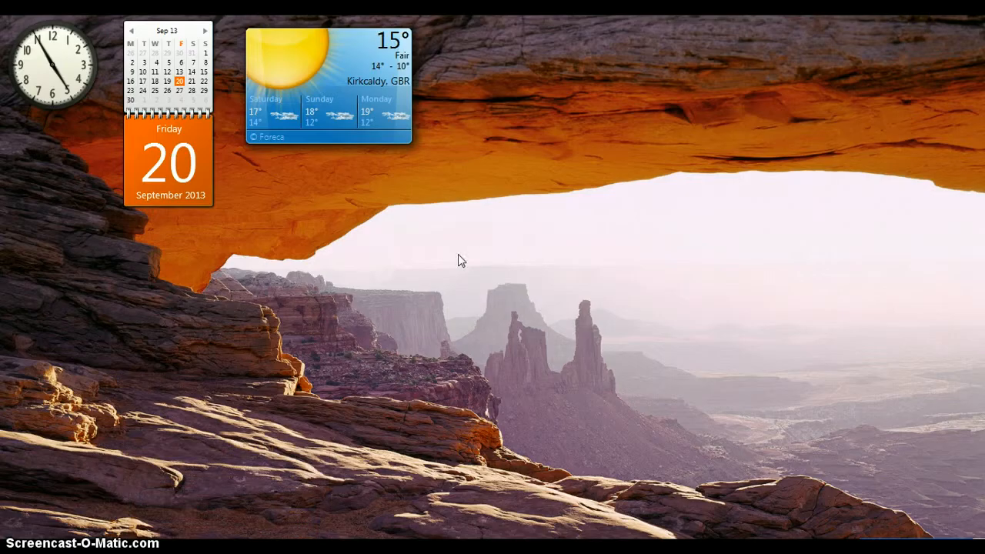
pyautogui.moveTo(458, 306)
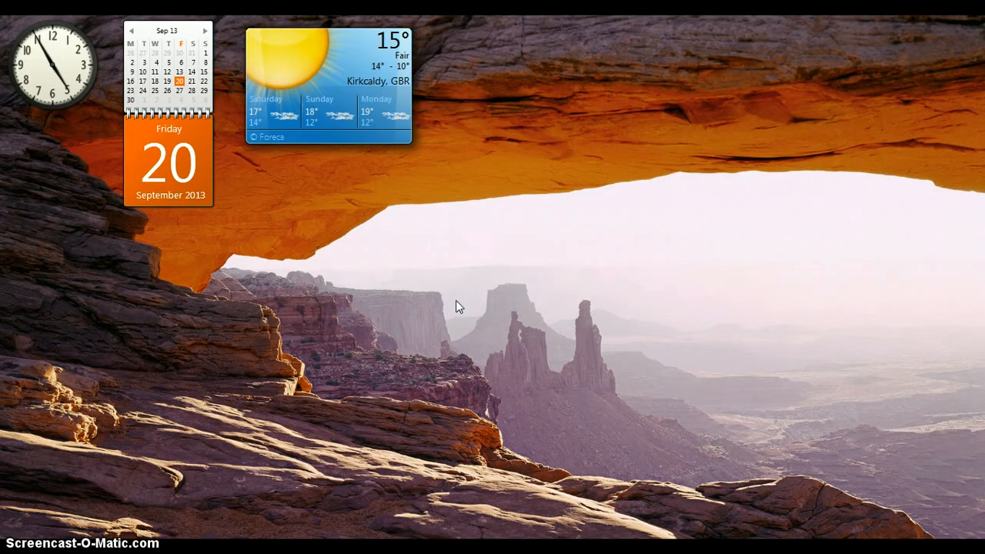
pyautogui.moveTo(368, 311)
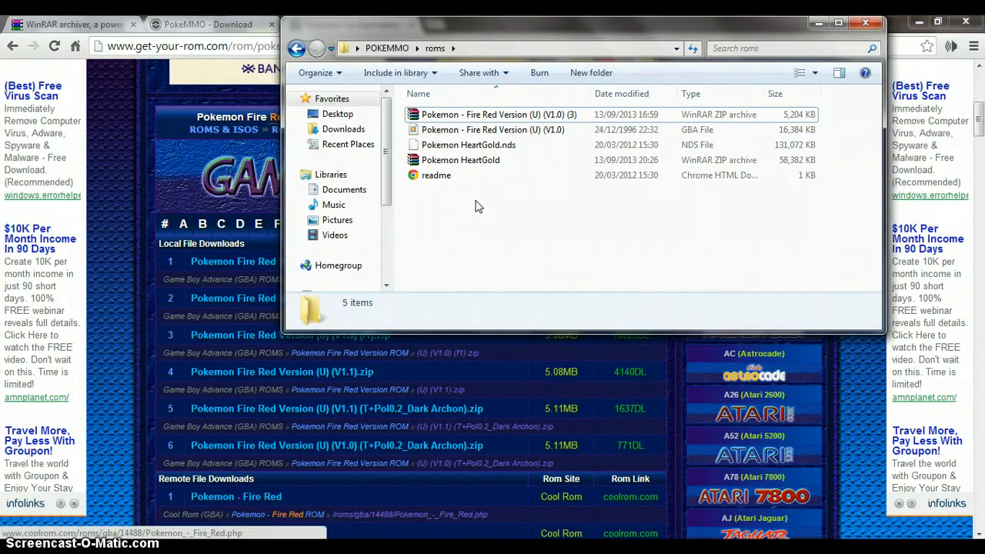
# - Return to the POKEMMO roms folder and bring up the actions for the Fire Red Version (U) (V1.0) (3) zip
pyautogui.click(468, 145)
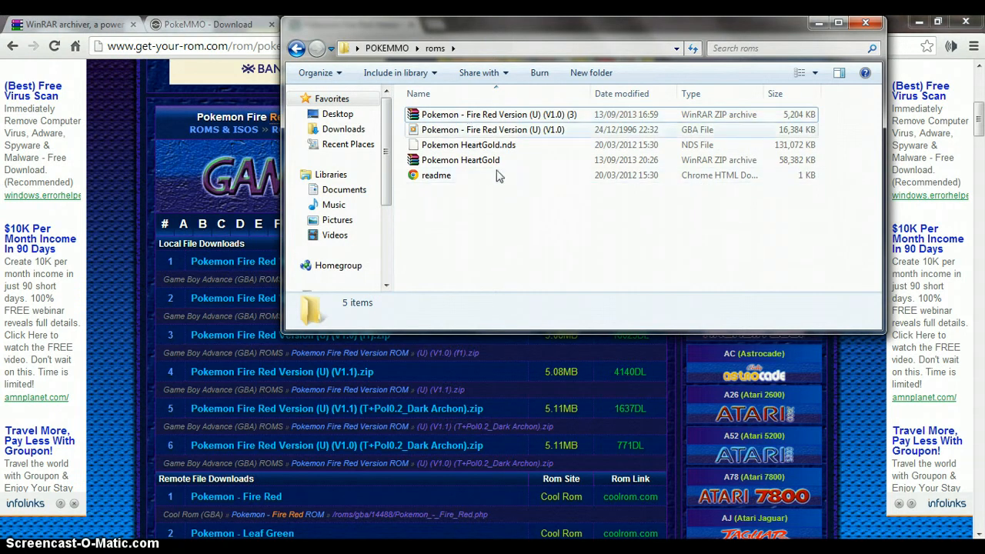
pyautogui.click(497, 114)
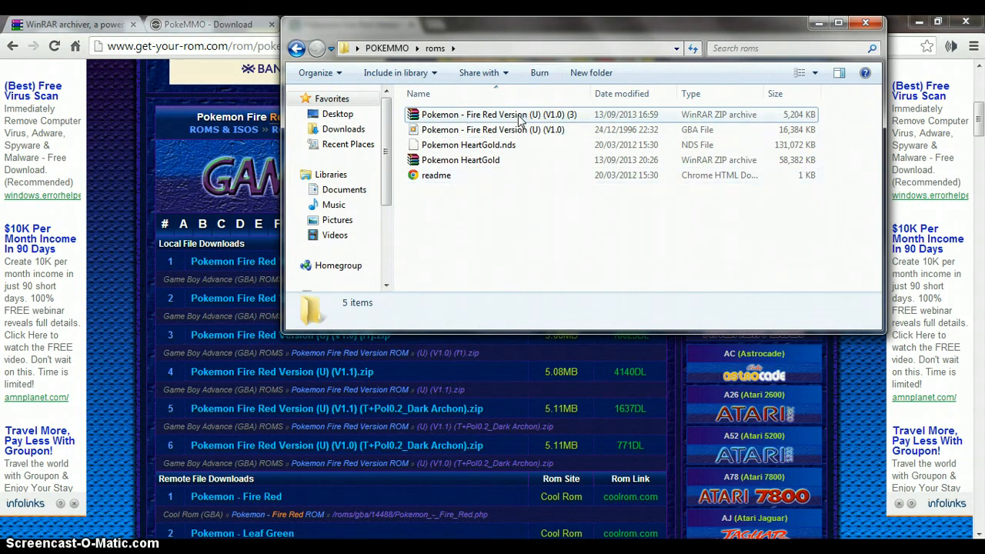
pyautogui.click(468, 144)
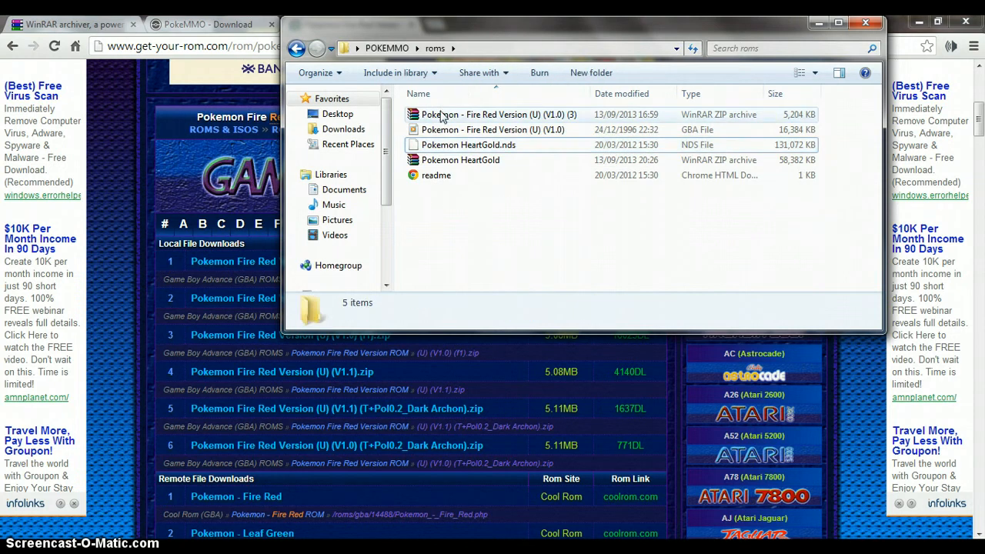
pyautogui.rightClick(499, 114)
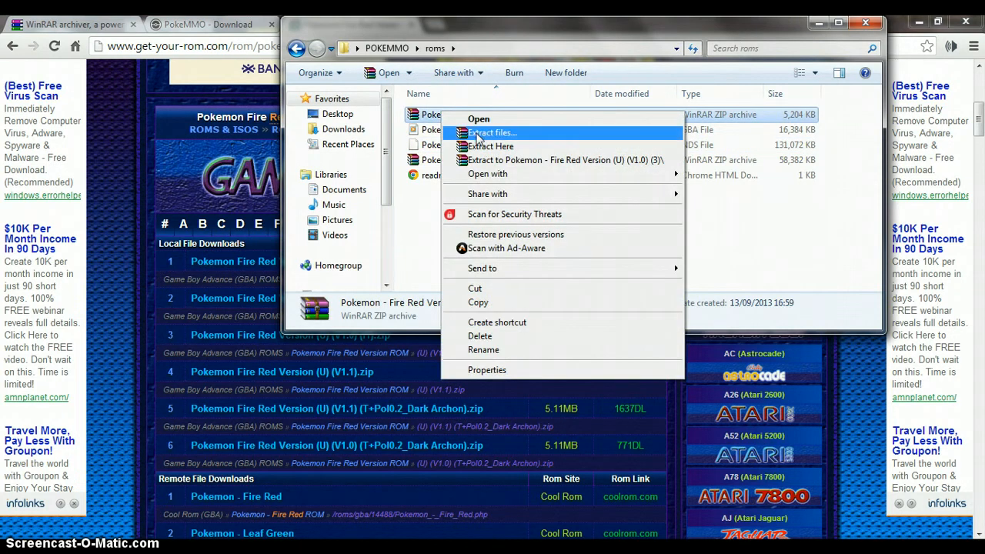
pyautogui.moveTo(489, 146)
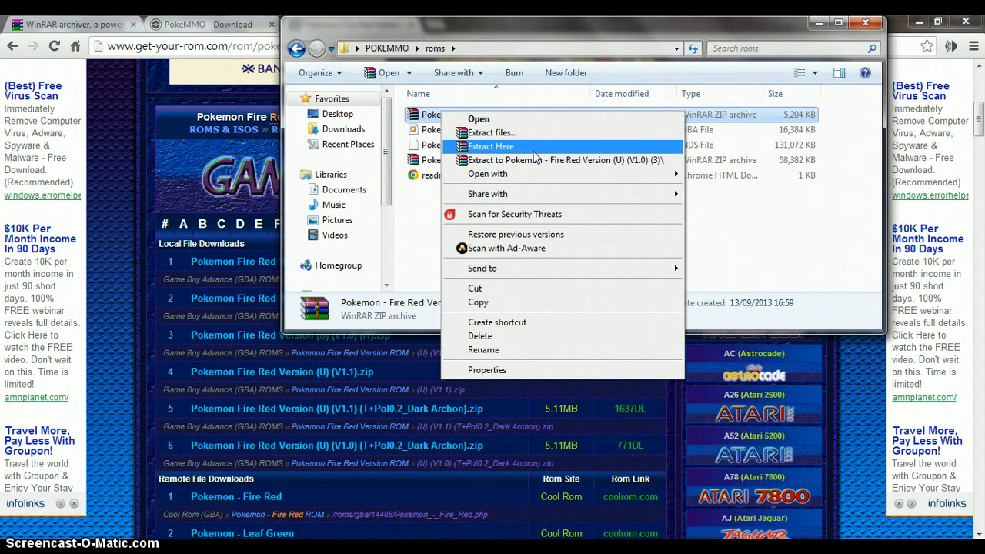
pyautogui.moveTo(493, 133)
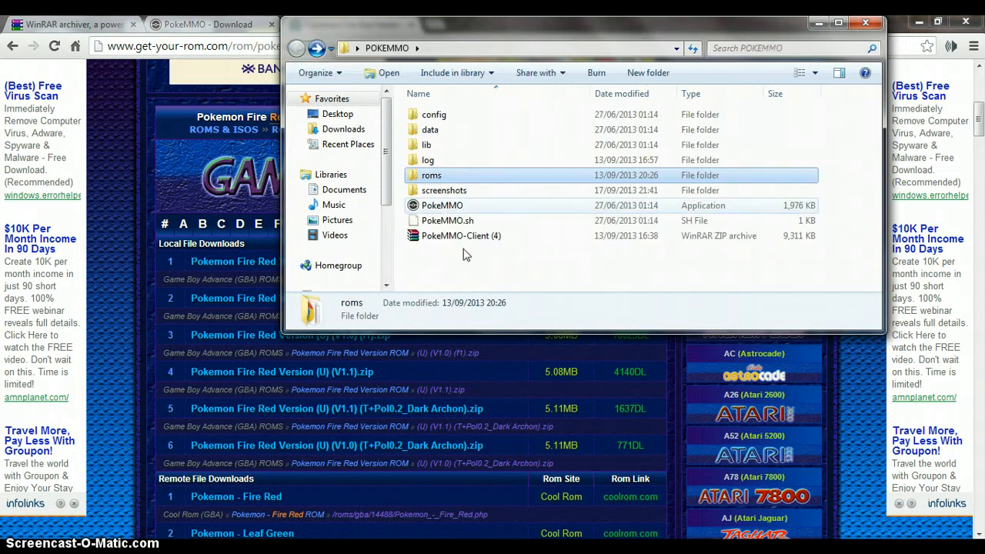
pyautogui.moveTo(443, 206)
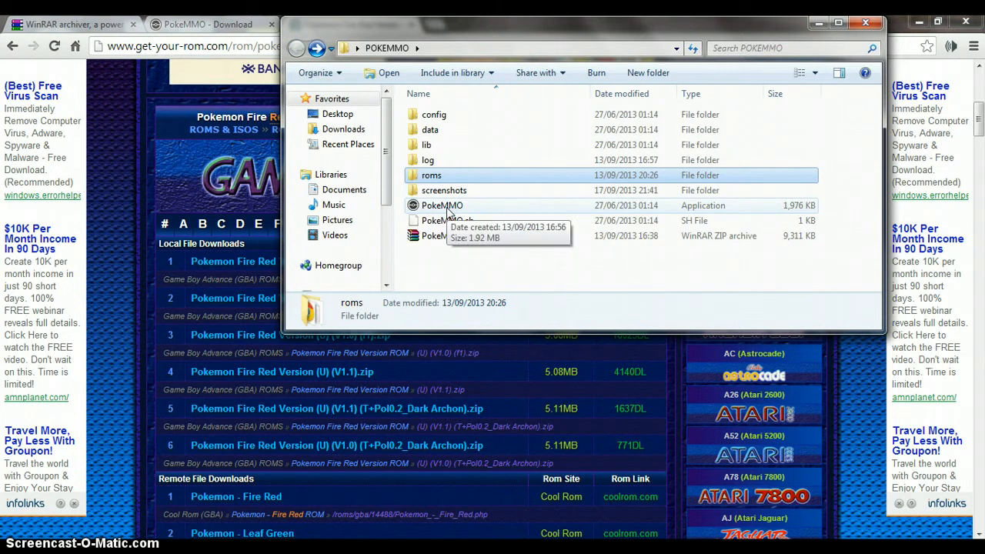